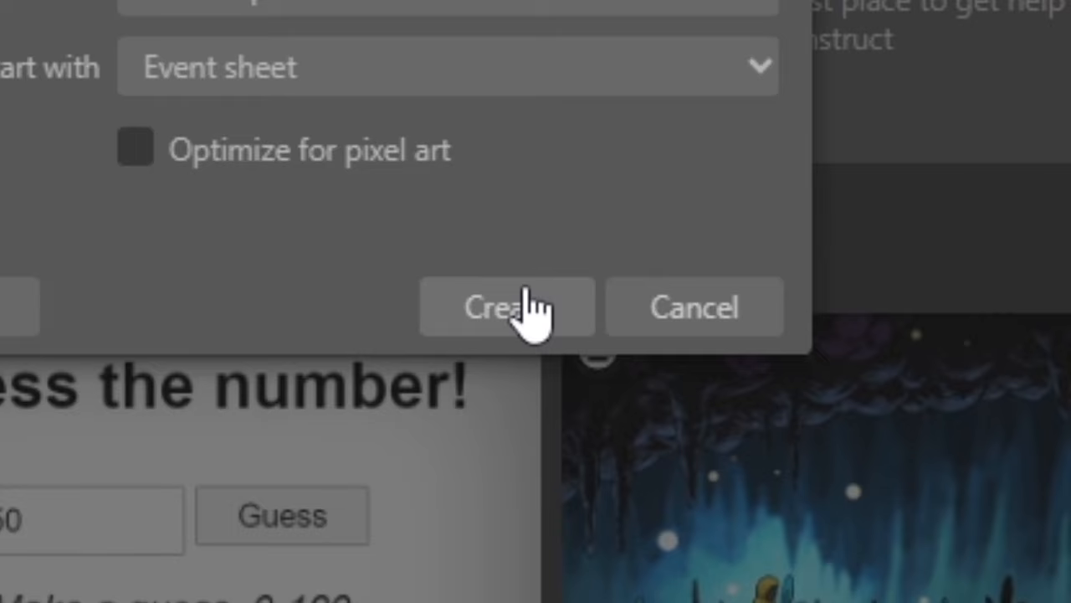
Create the new project and add a 3DCamera 'Look parallel to layout' action with Camera X/Y/Z values.
{"action": "left_click", "coordinate": [505, 306]}
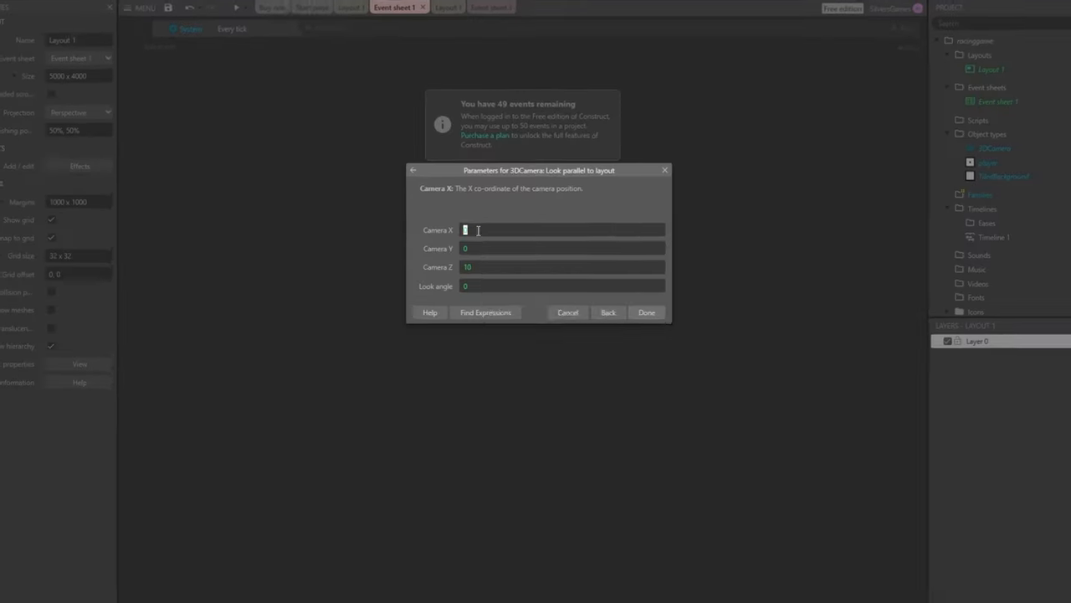
{"action": "left_click", "coordinate": [646, 313]}
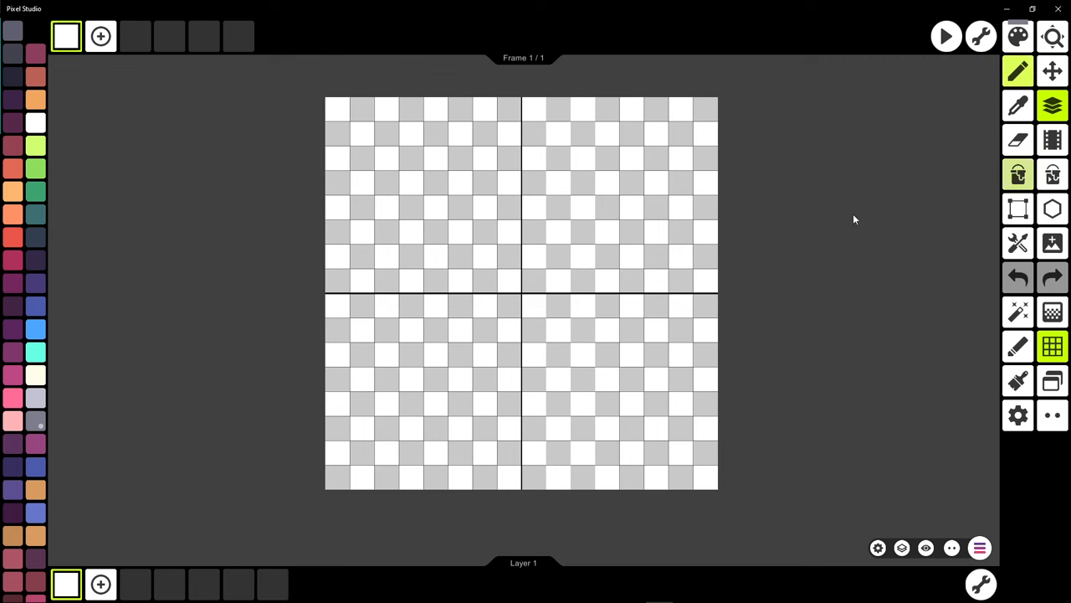
Create a new blank canvas in Pixel Studio.
{"action": "left_click", "coordinate": [1017, 174]}
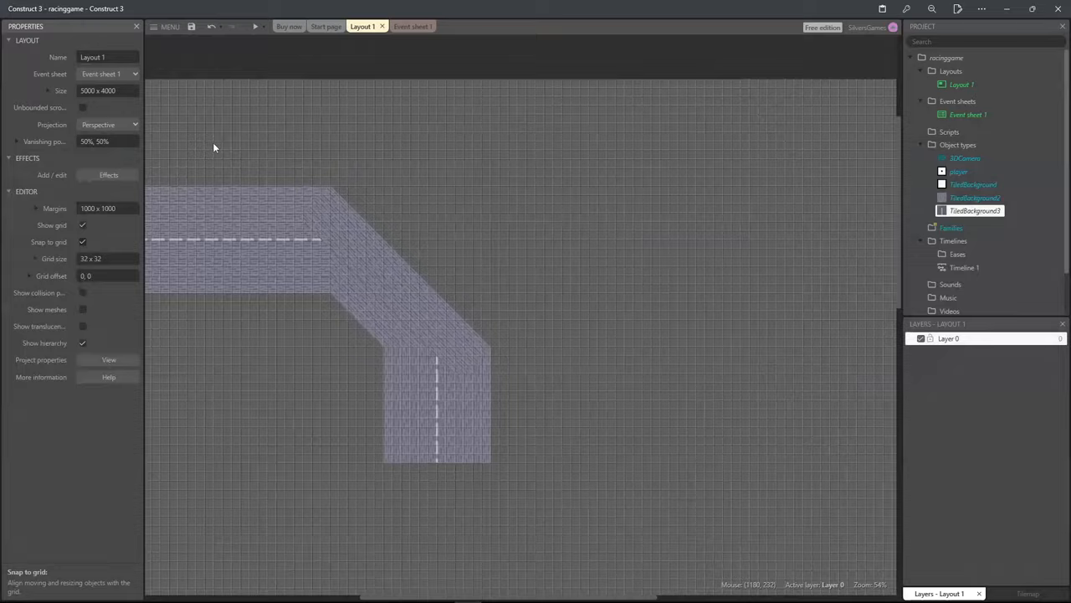
Place the bending road Tiled Backgrounds, paint the 3D shape faces red, and add green grass.
{"action": "left_click", "coordinate": [415, 276]}
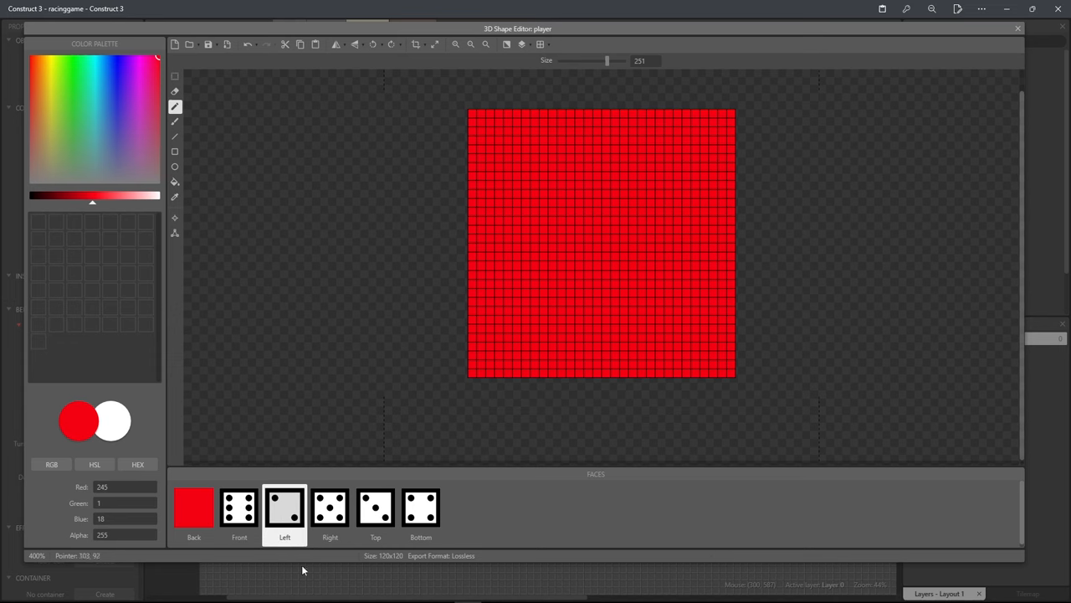
{"action": "left_click", "coordinate": [375, 509]}
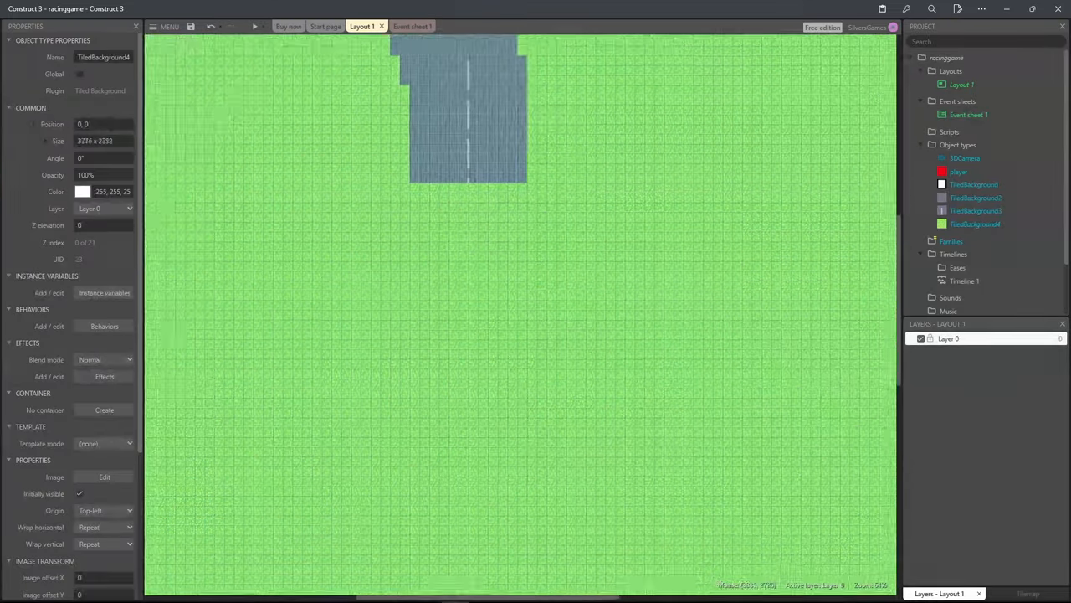
{"action": "left_click", "coordinate": [84, 208]}
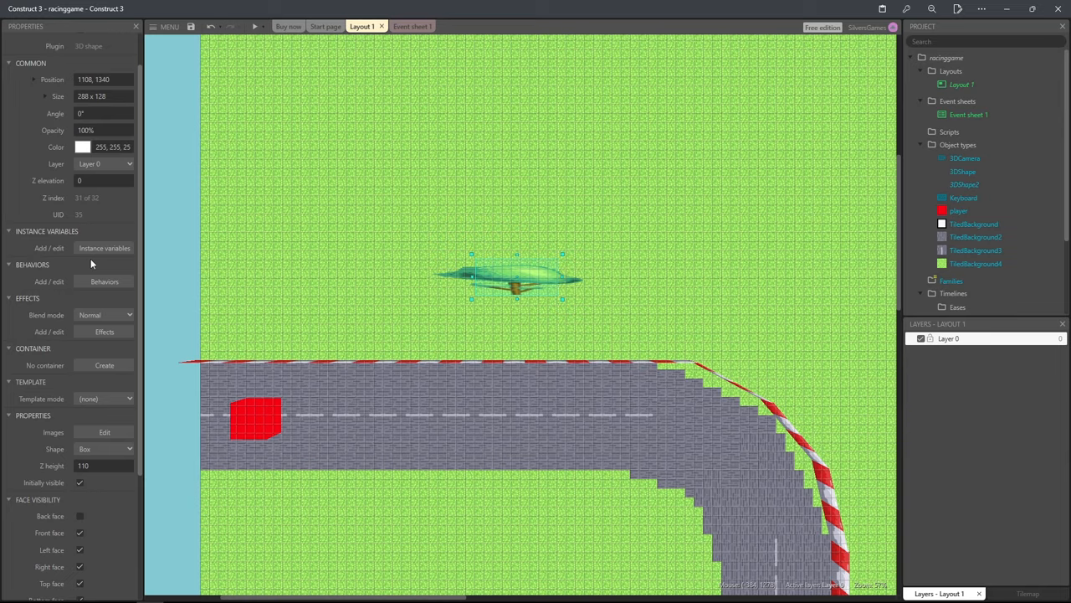
Add red-and-white 3D shape barriers along the road edges and place a tree on the grass.
{"action": "left_click", "coordinate": [254, 27]}
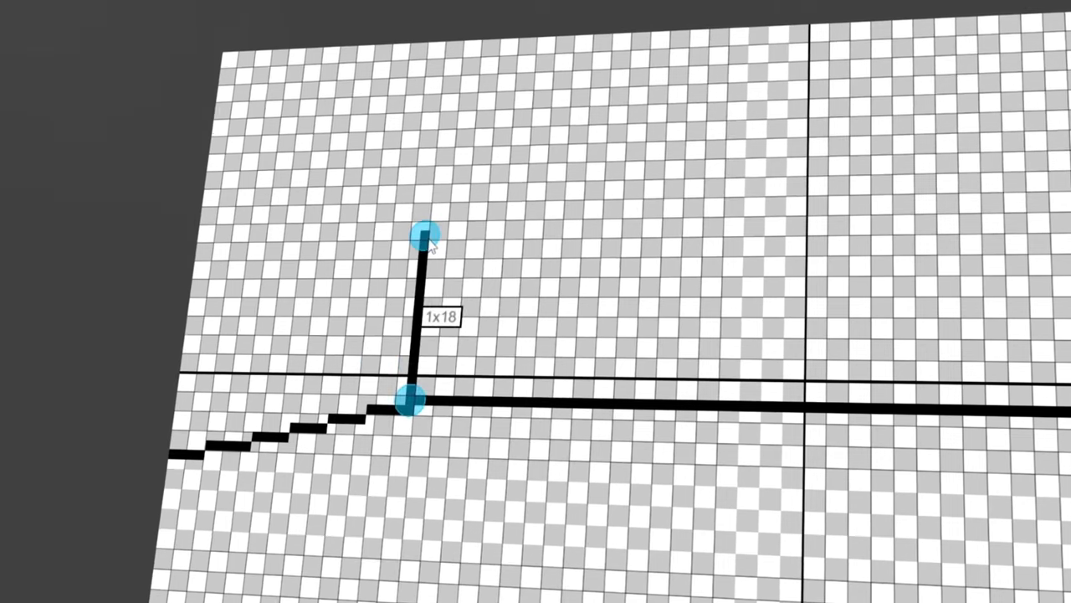
Draw the dashboard line, the steering-wheel circle, and select the wheel's lower part for editing.
{"action": "left_click_drag", "start_coordinate": [425, 232], "coordinate": [388, 272]}
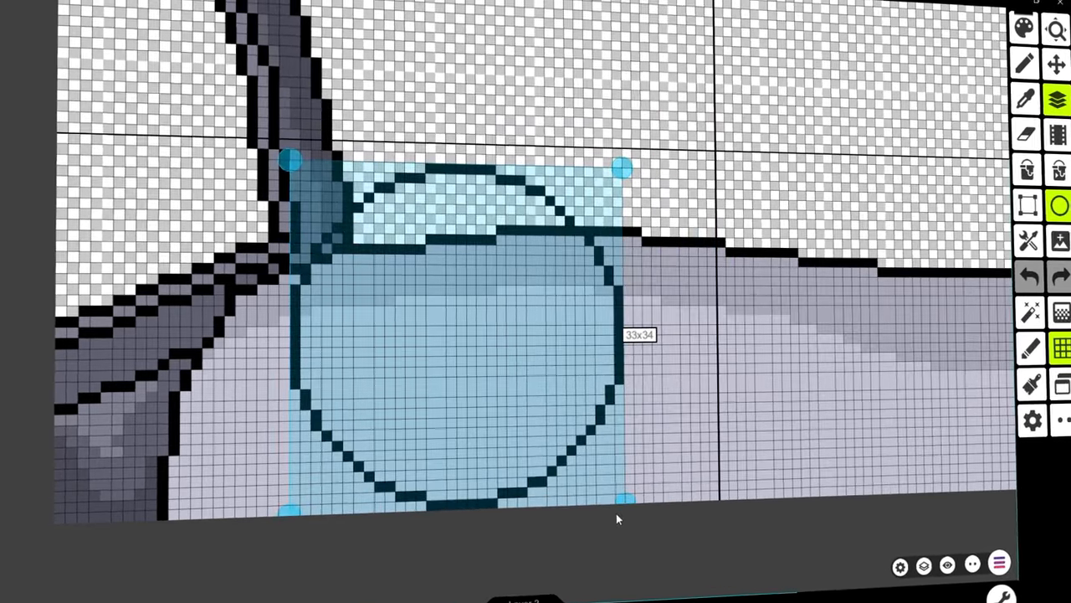
{"action": "left_click_drag", "start_coordinate": [623, 165], "coordinate": [666, 142]}
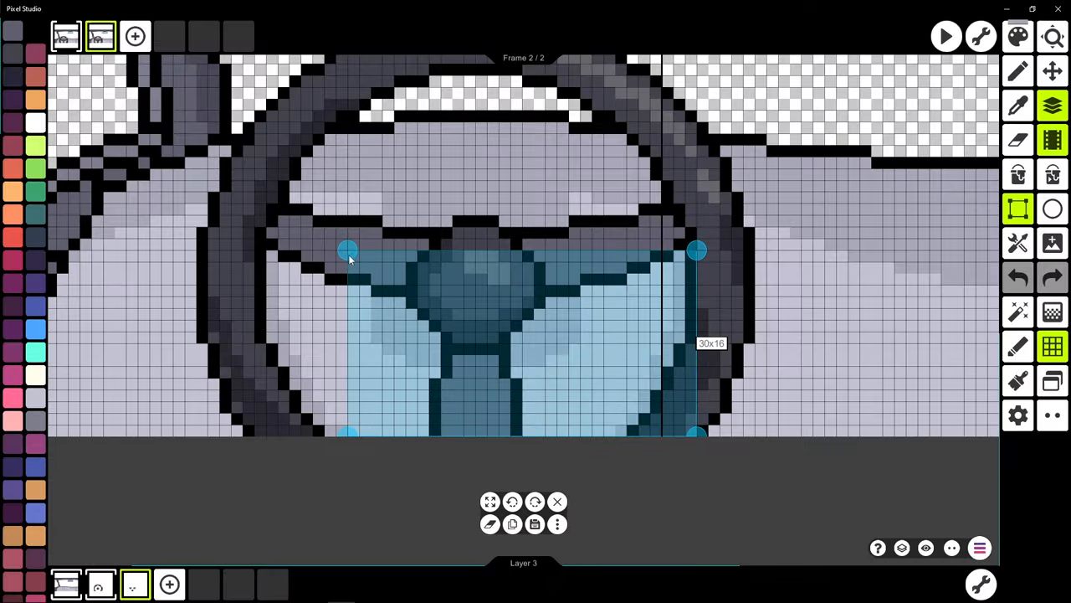
{"action": "left_click_drag", "start_coordinate": [348, 249], "coordinate": [325, 238]}
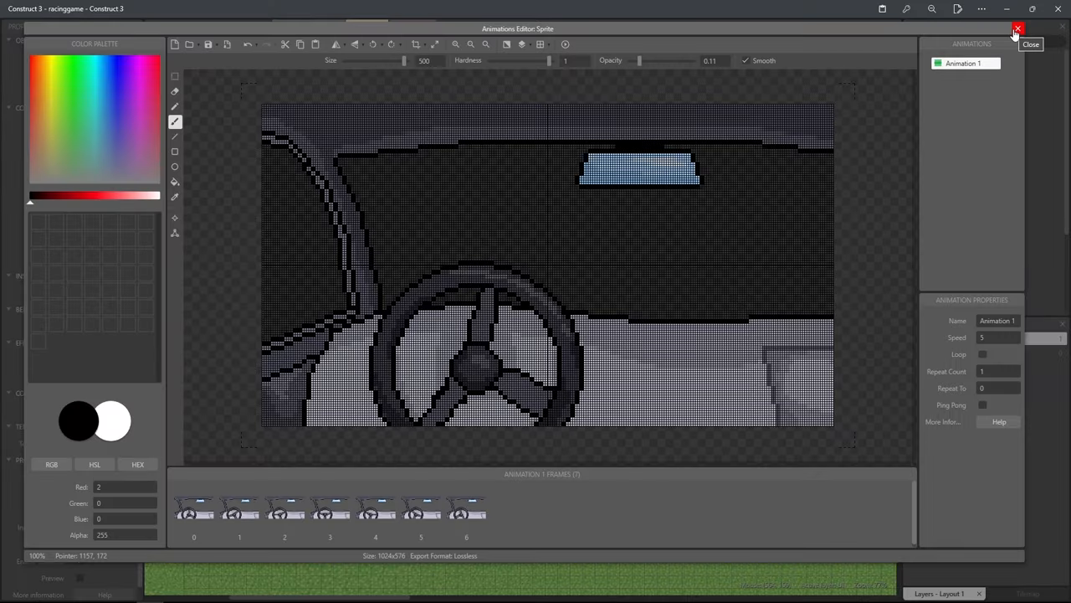
Close the car-interior sprite's Animations Editor and return to the layout to place trees.
{"action": "left_click", "coordinate": [1018, 28]}
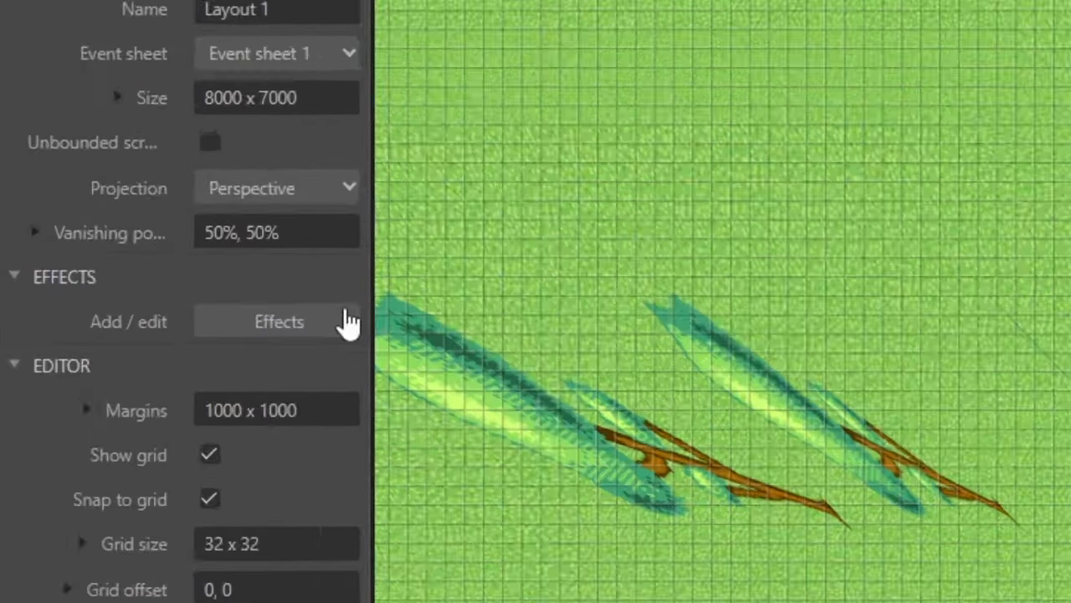
{"action": "left_click", "coordinate": [278, 321]}
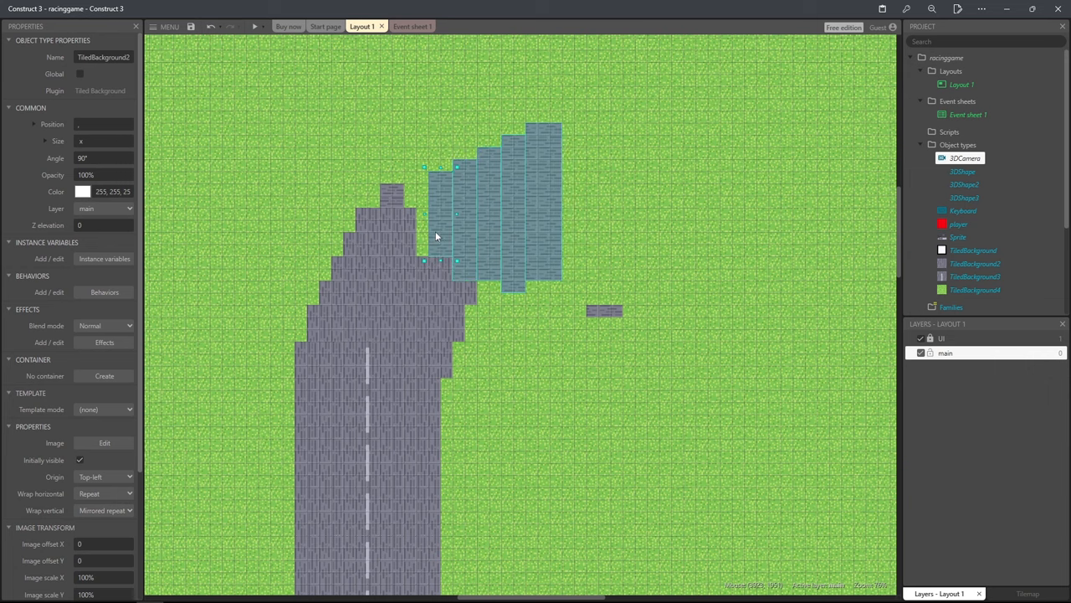
Add road tiles on the 'main' layer with a 'UI' layer for the TIME text, then preview the game.
{"action": "left_click_drag", "start_coordinate": [435, 236], "coordinate": [416, 236]}
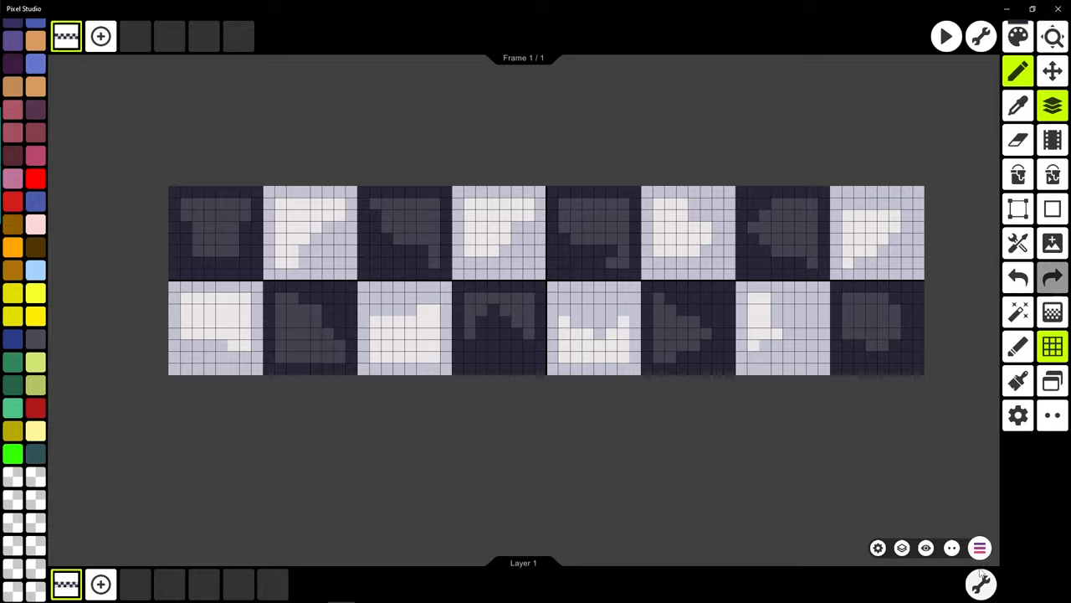
{"action": "left_click", "coordinate": [945, 37]}
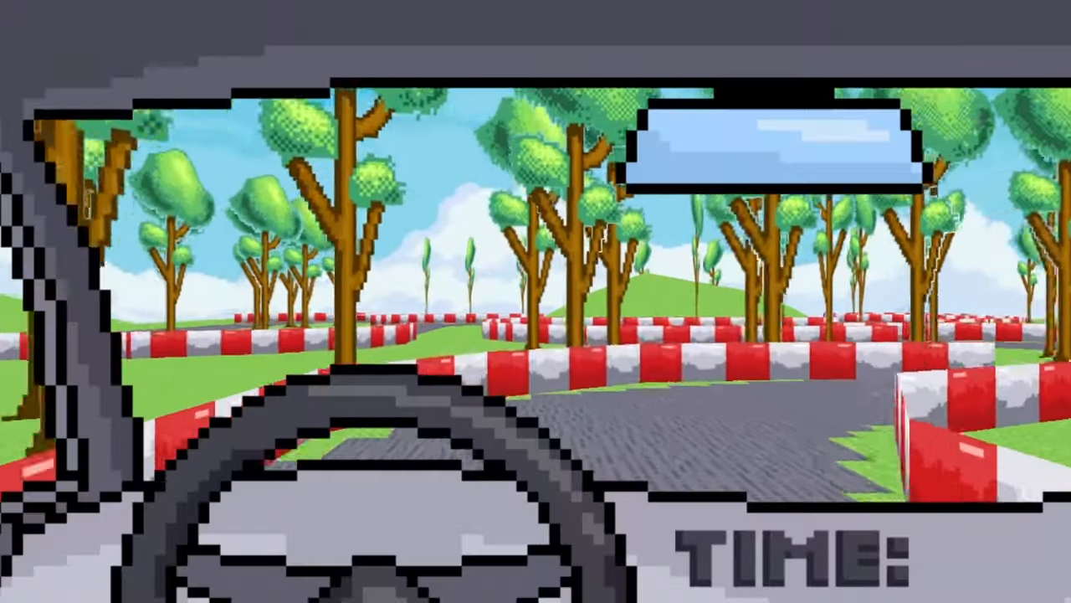